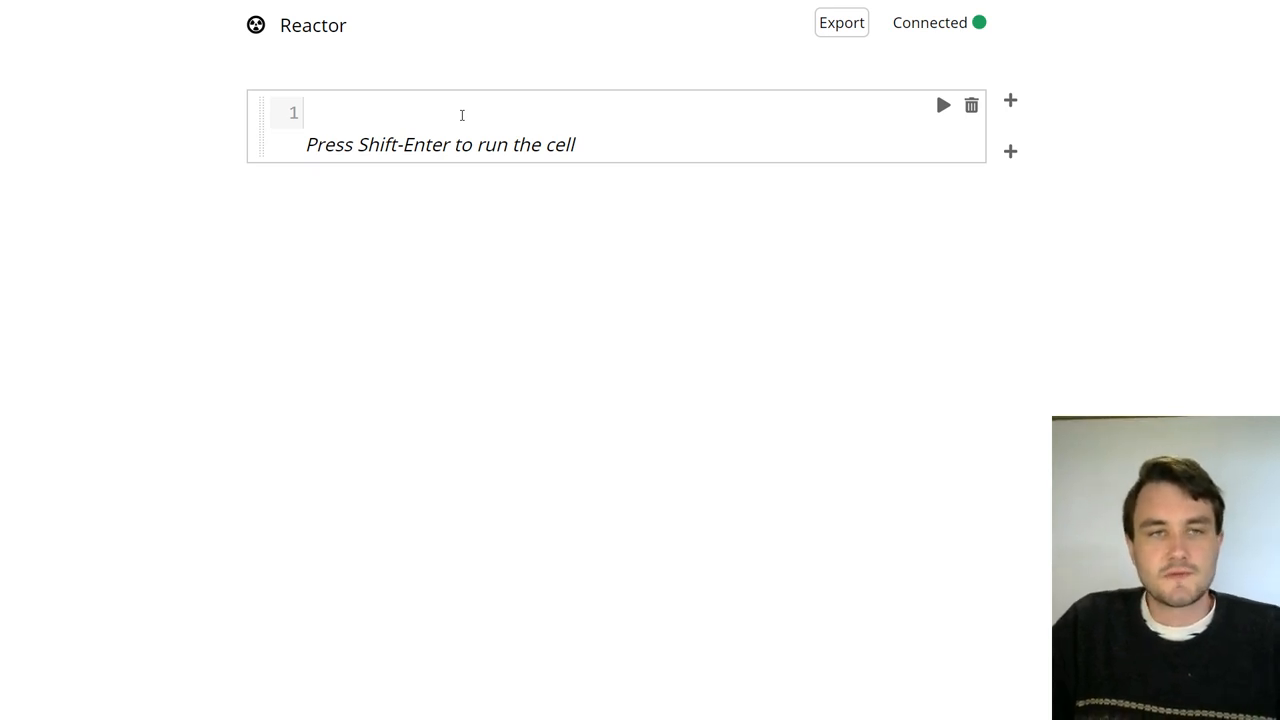
- Assign a <- 1 in the first cell, then edit the value to 2
text(a <- 1)
text(print(a))
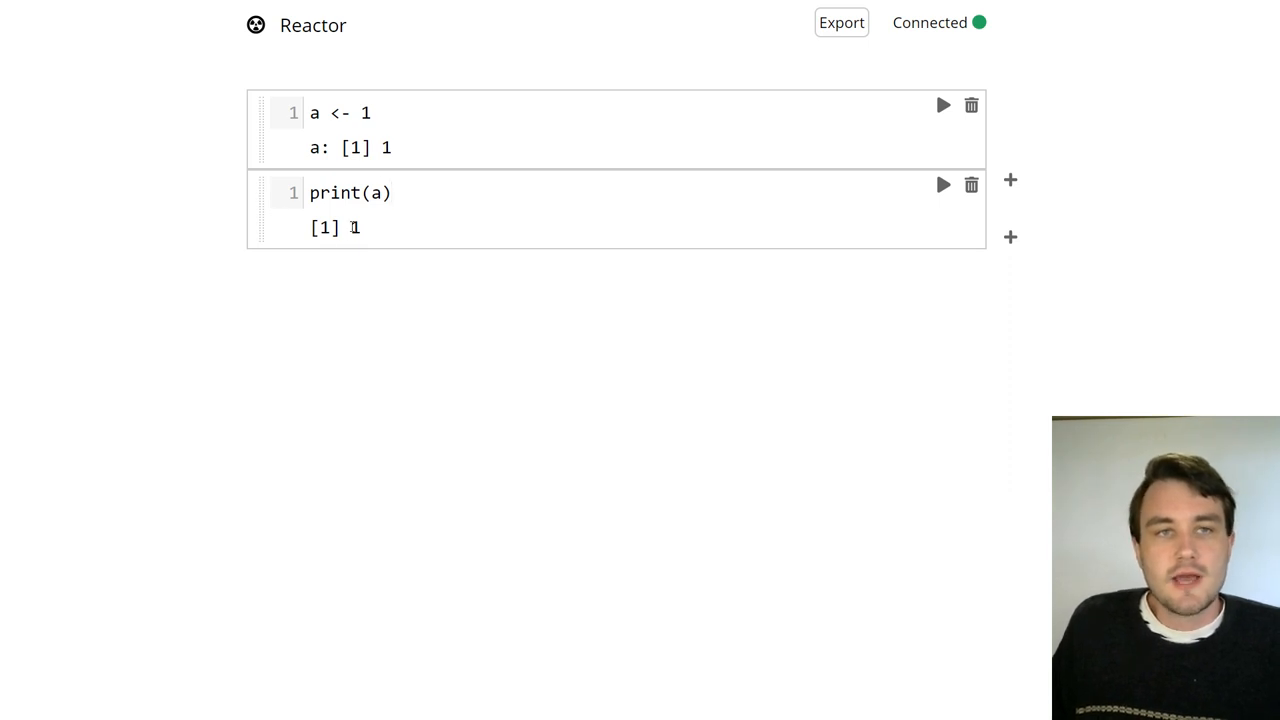
click(375, 112)
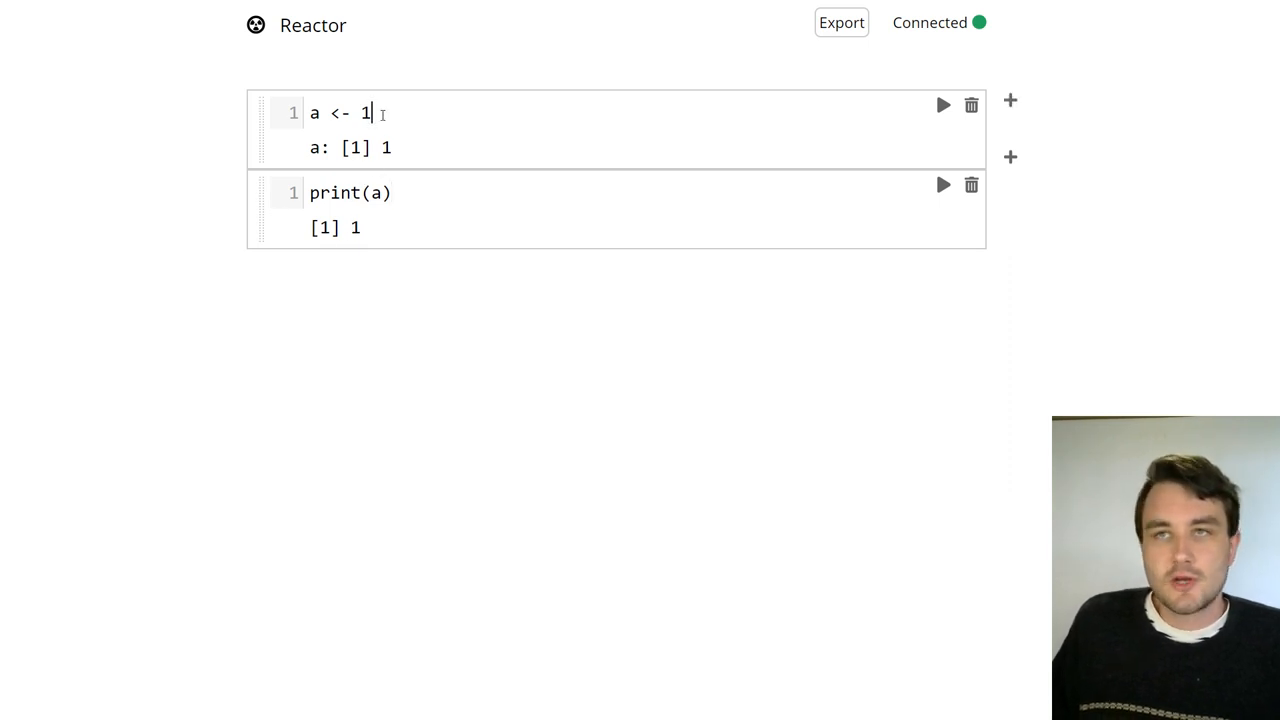
key(Backspace)
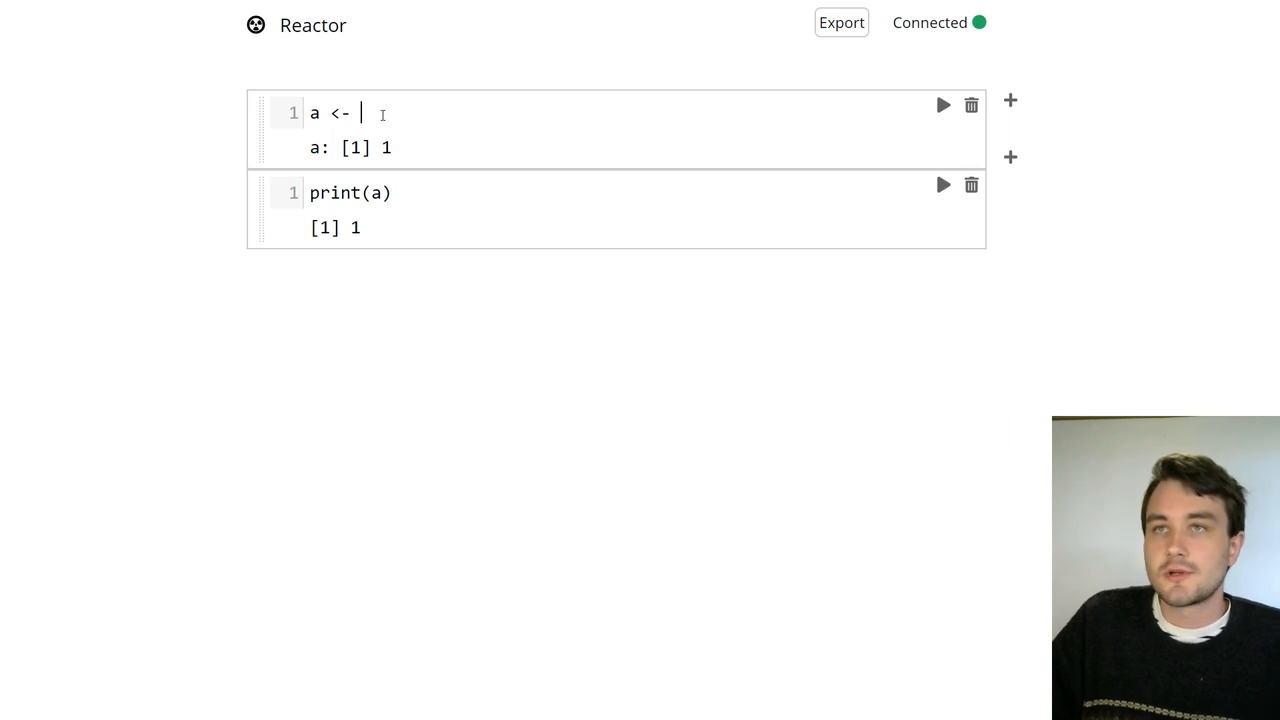
text(2)
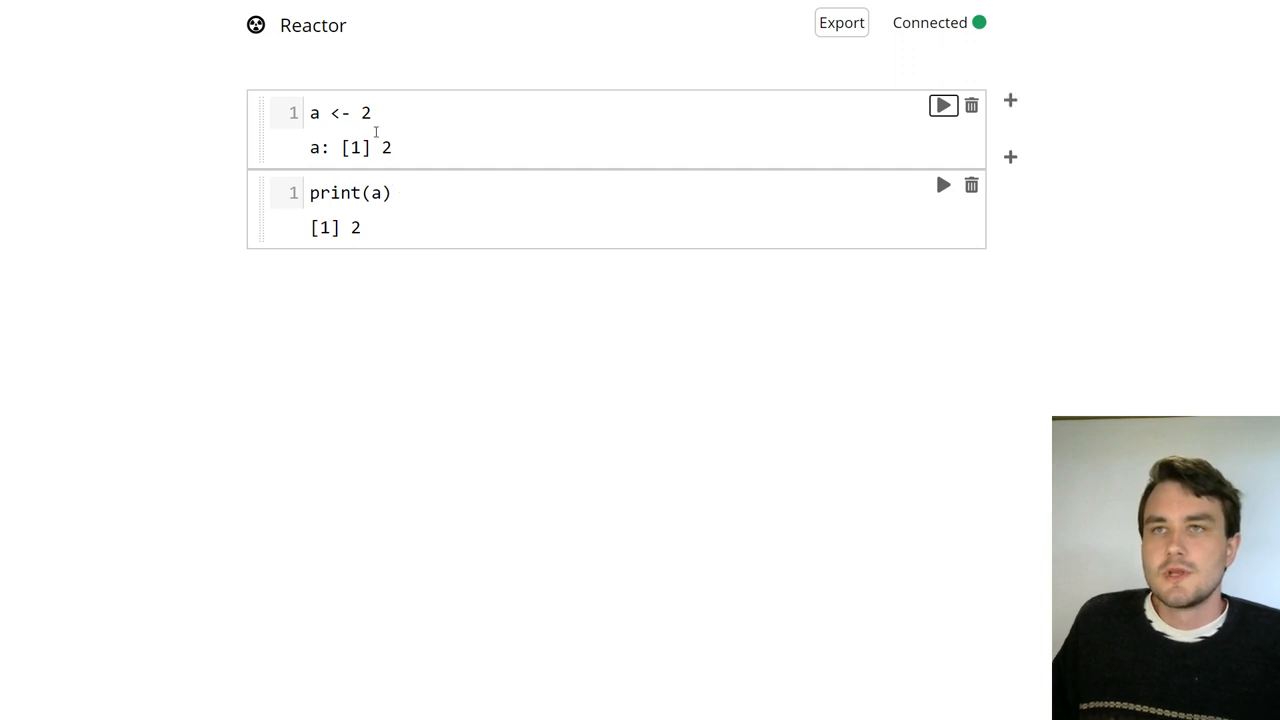
- Delete the print(a) cell and redefine a as slider(min = 0, max = 10)
click(971, 184)
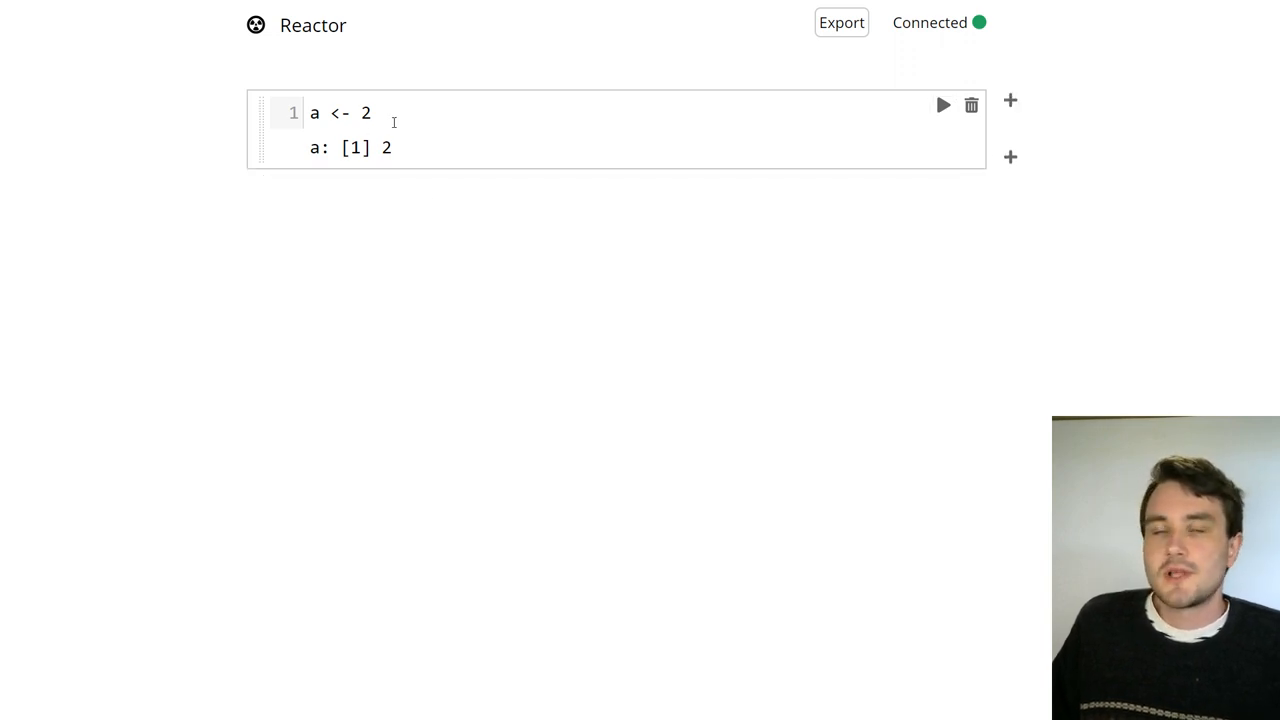
double_click(366, 112)
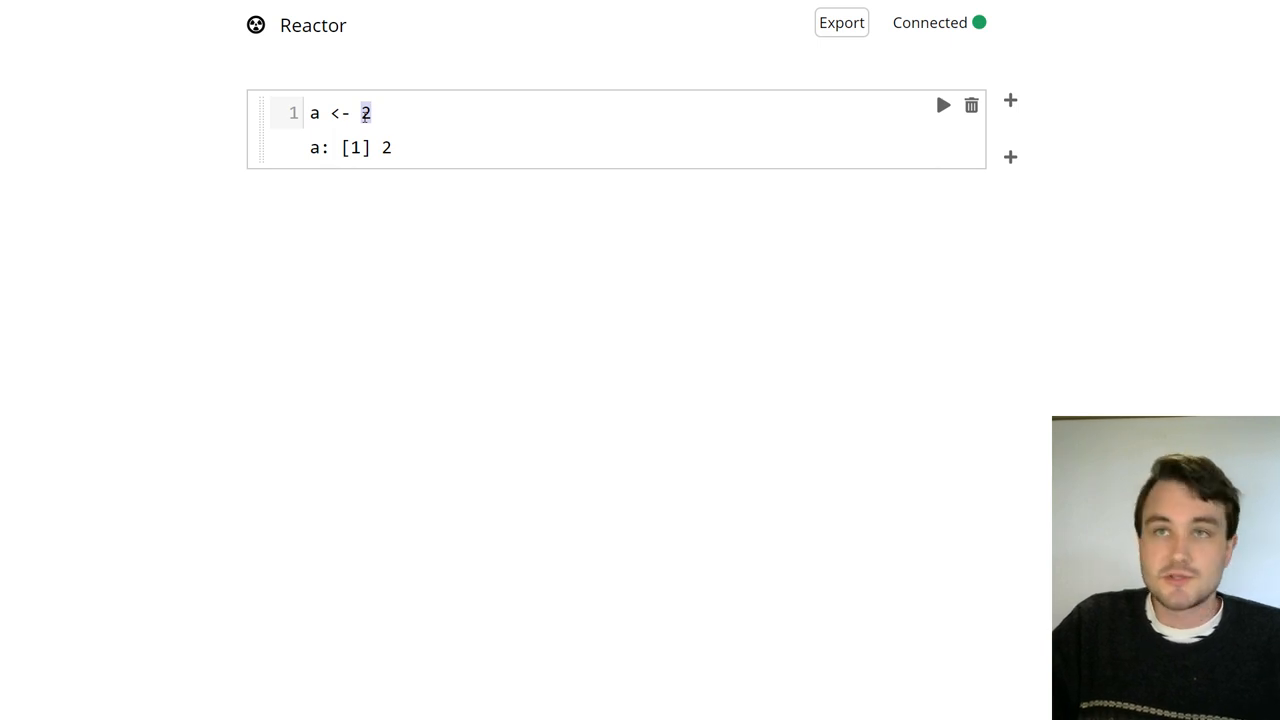
text(slider(m)
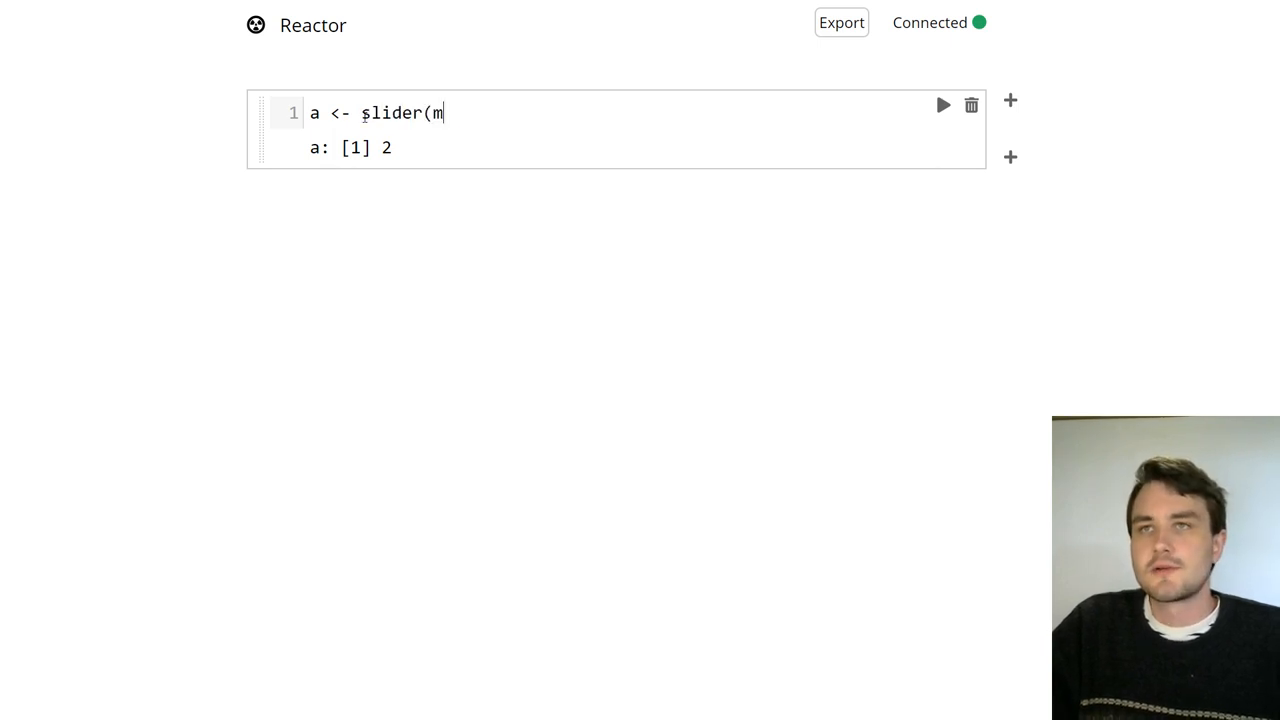
text(in = 0, max = 10)
text(p)
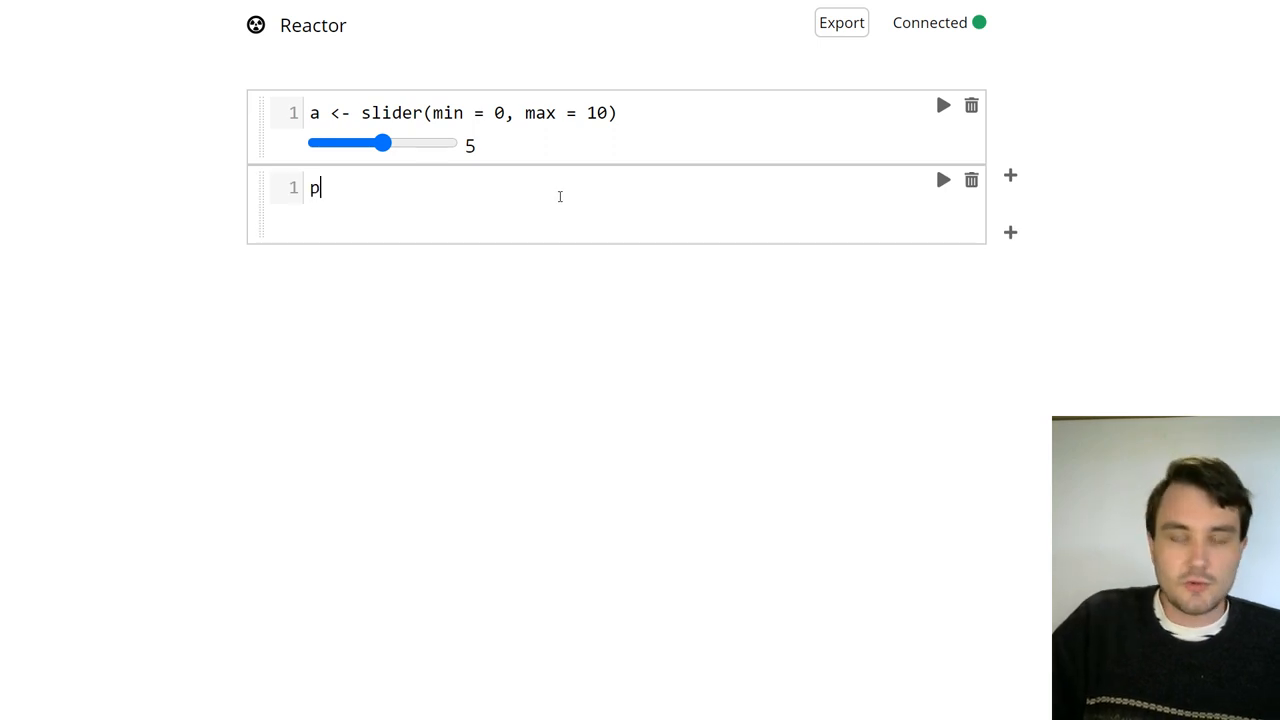
- Run an as.numeric(a) cell, drag the slider from 2 to 8, then delete that cell
text(as.)
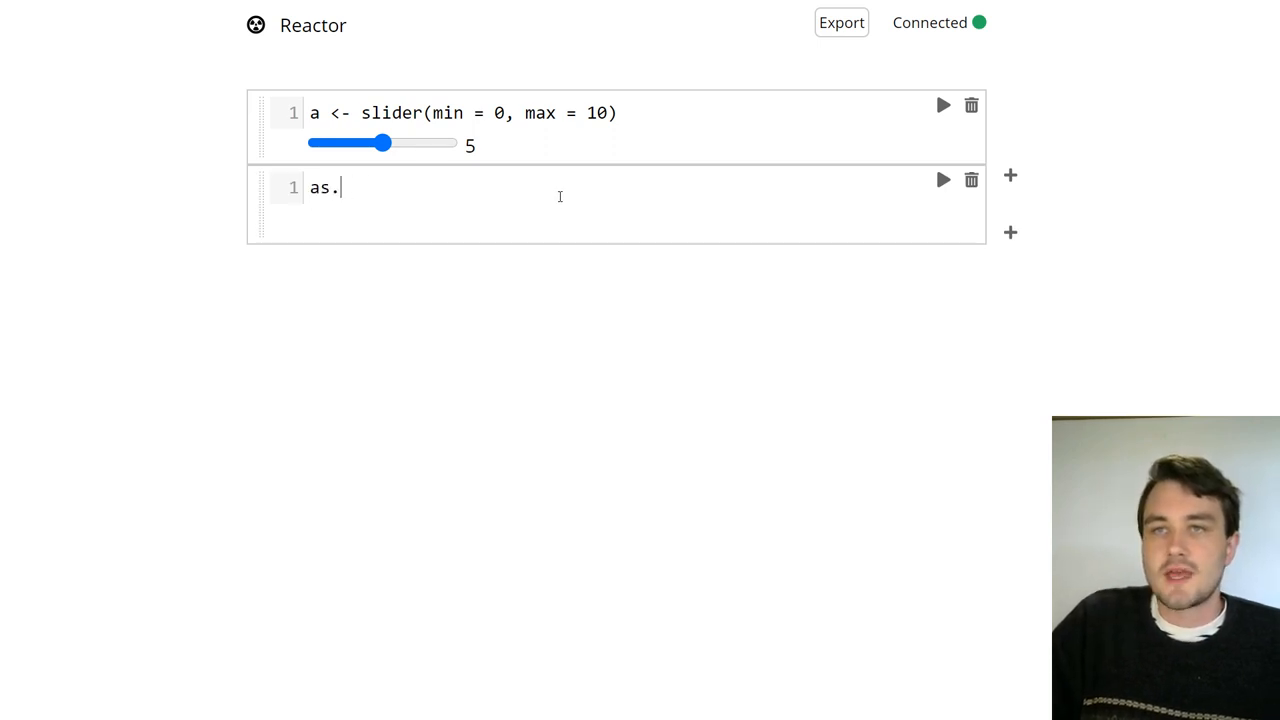
text(numeric(a))
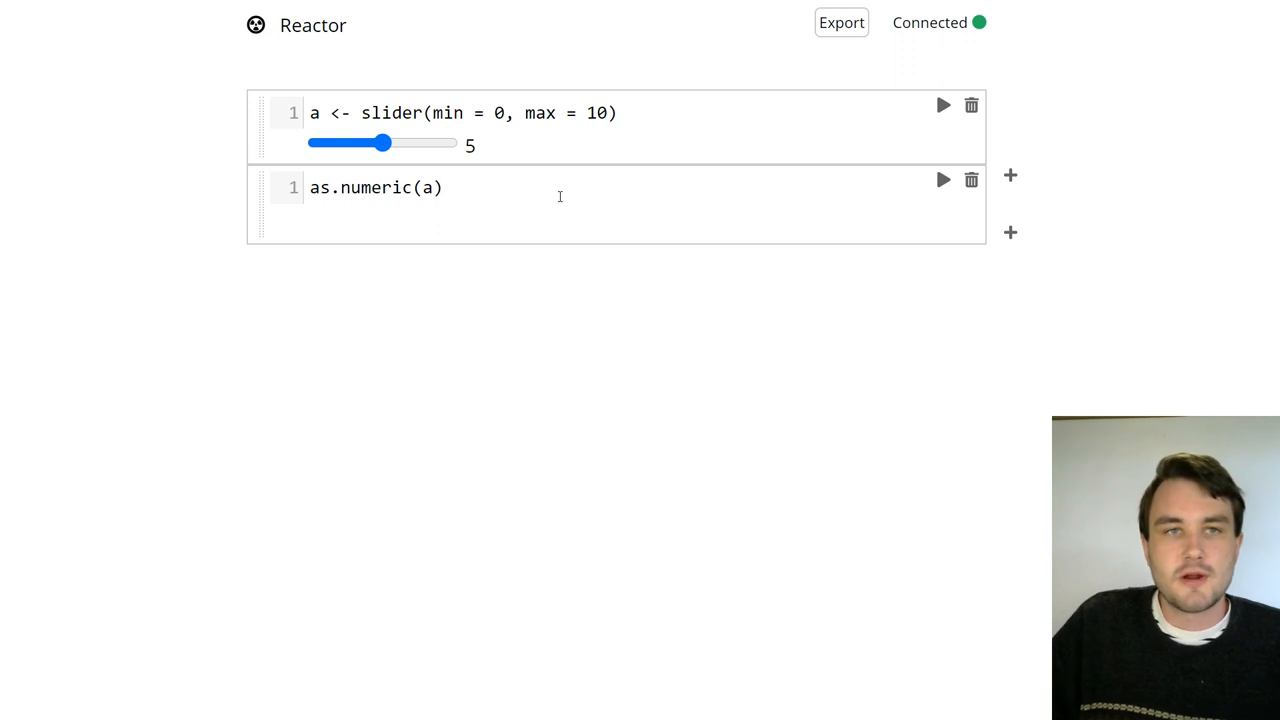
click(941, 180)
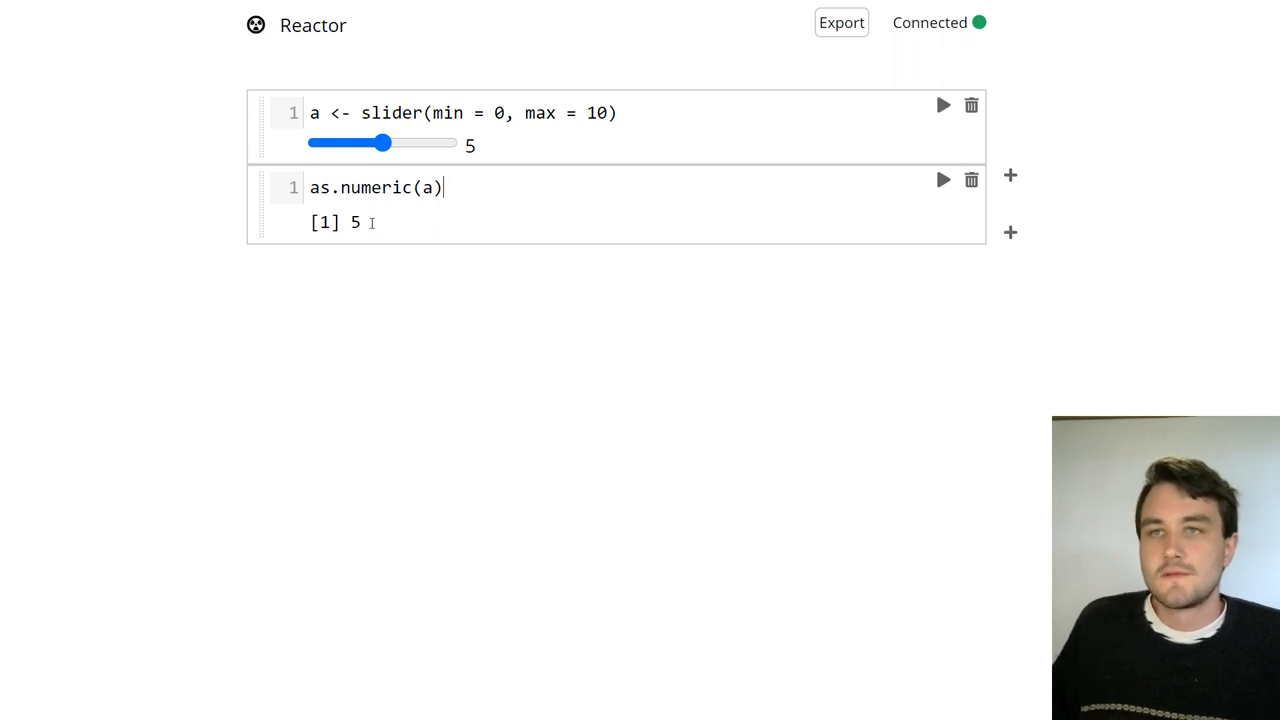
drag(385, 143, 343, 143)
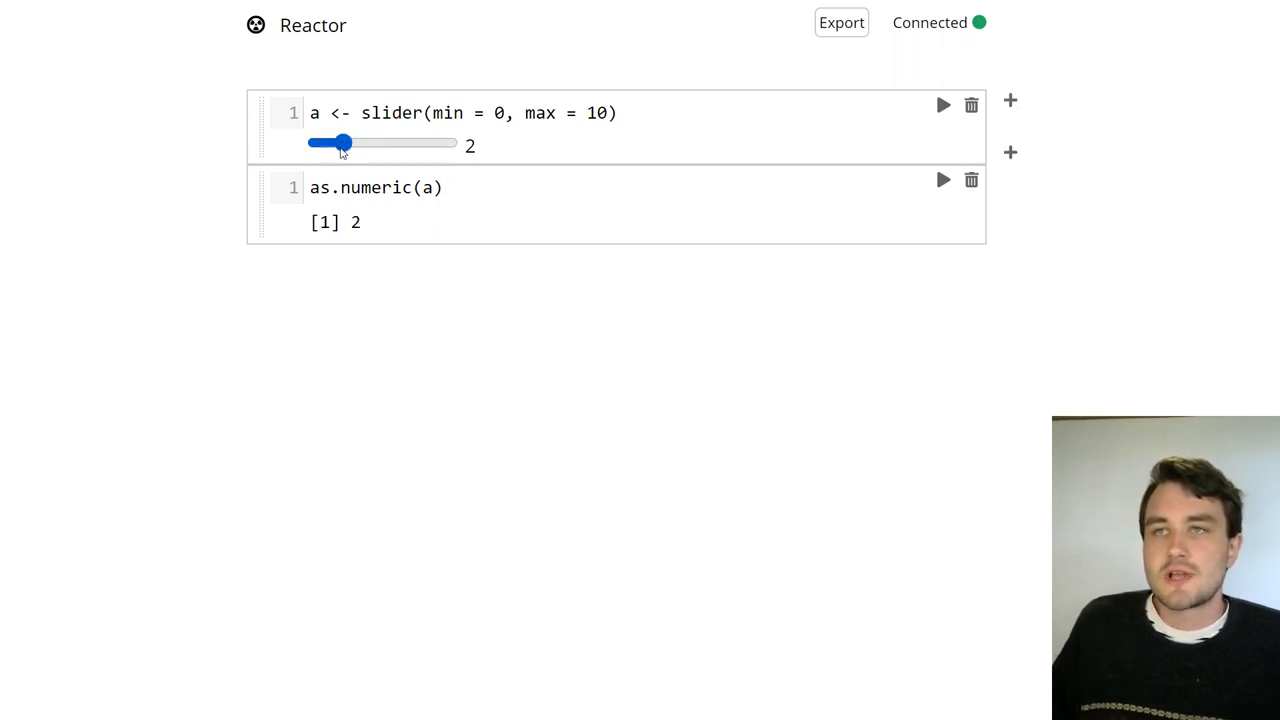
drag(344, 143, 424, 143)
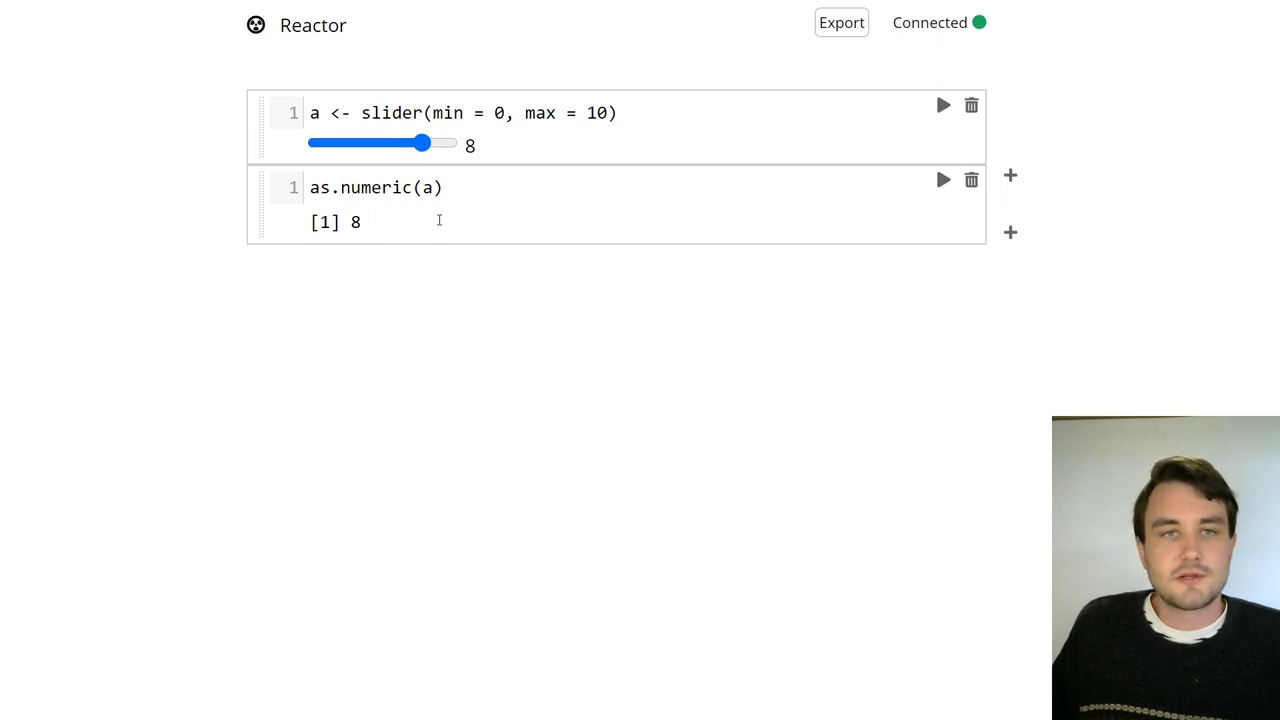
click(970, 180)
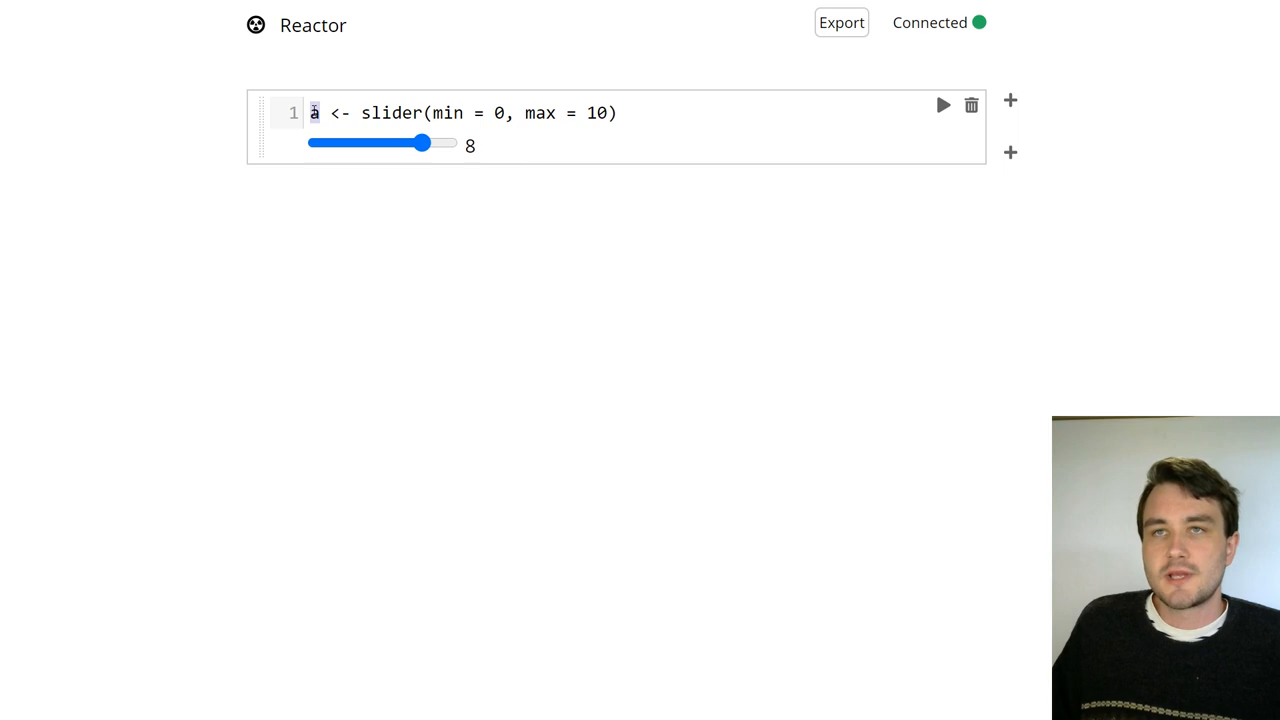
- Rename the slider to alpha and add a beta slider with min 0, max 10
text(lph)
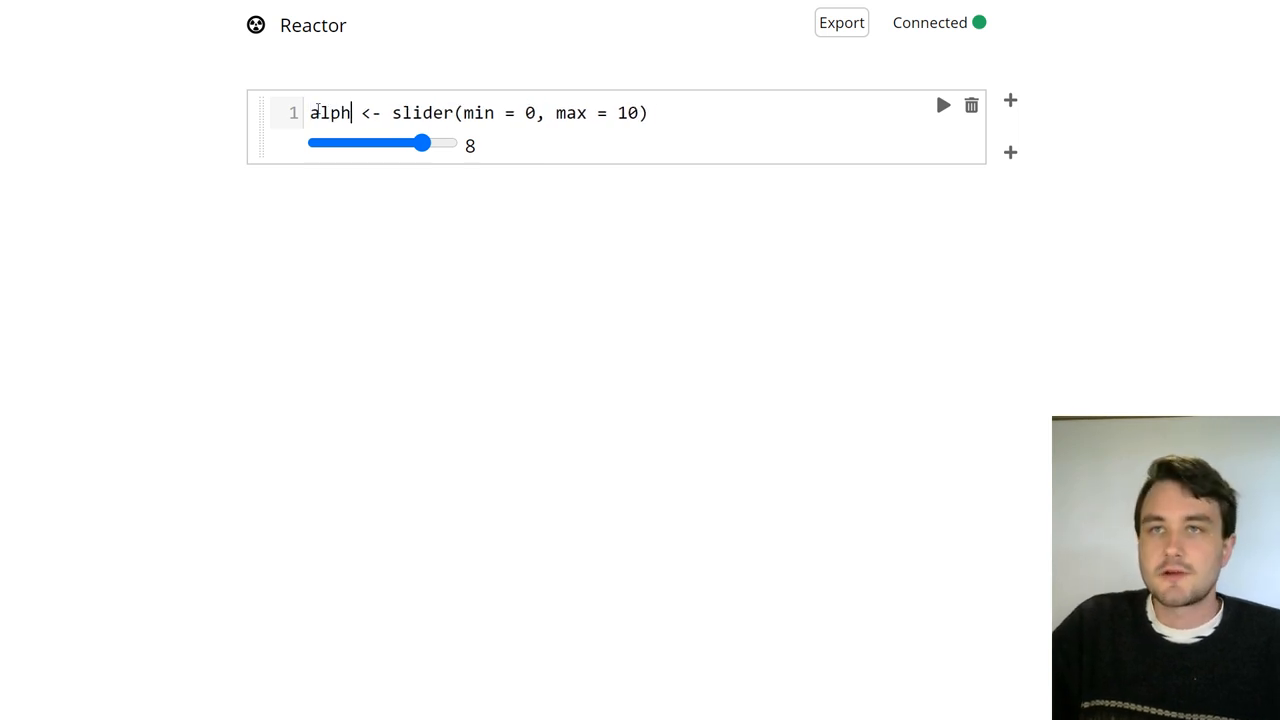
text(a)
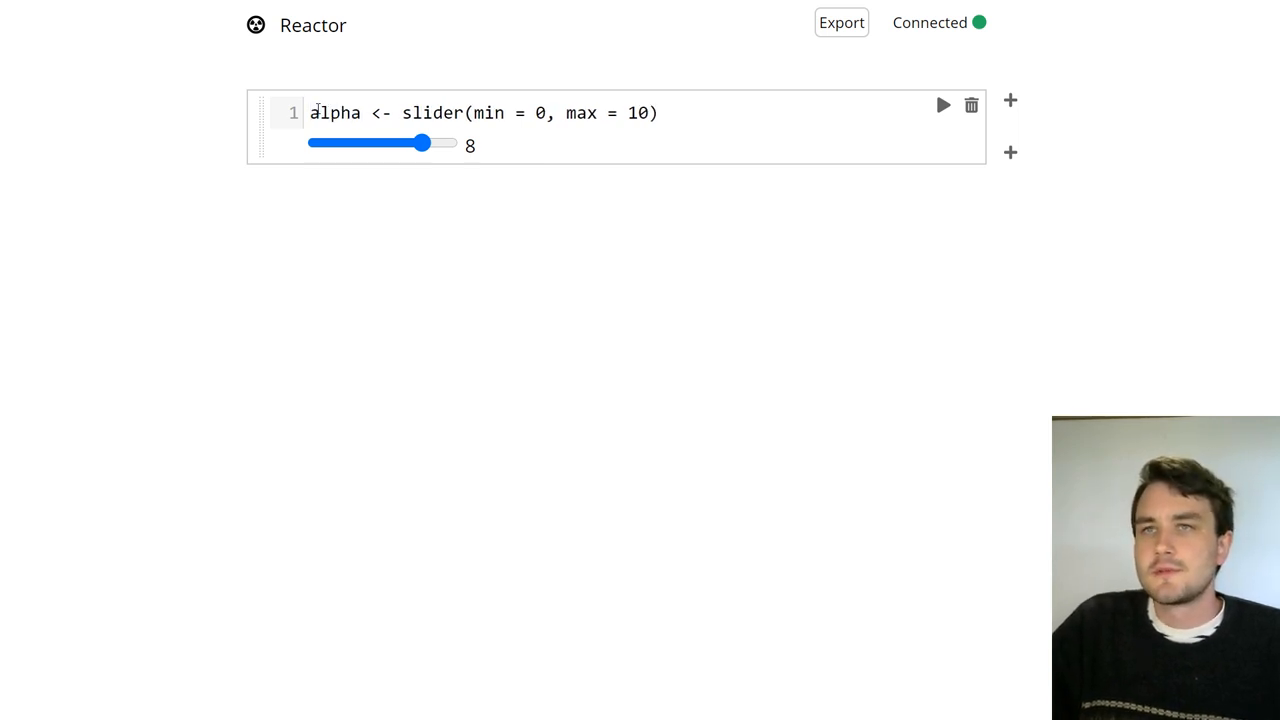
drag(423, 142, 386, 142)
text(b)
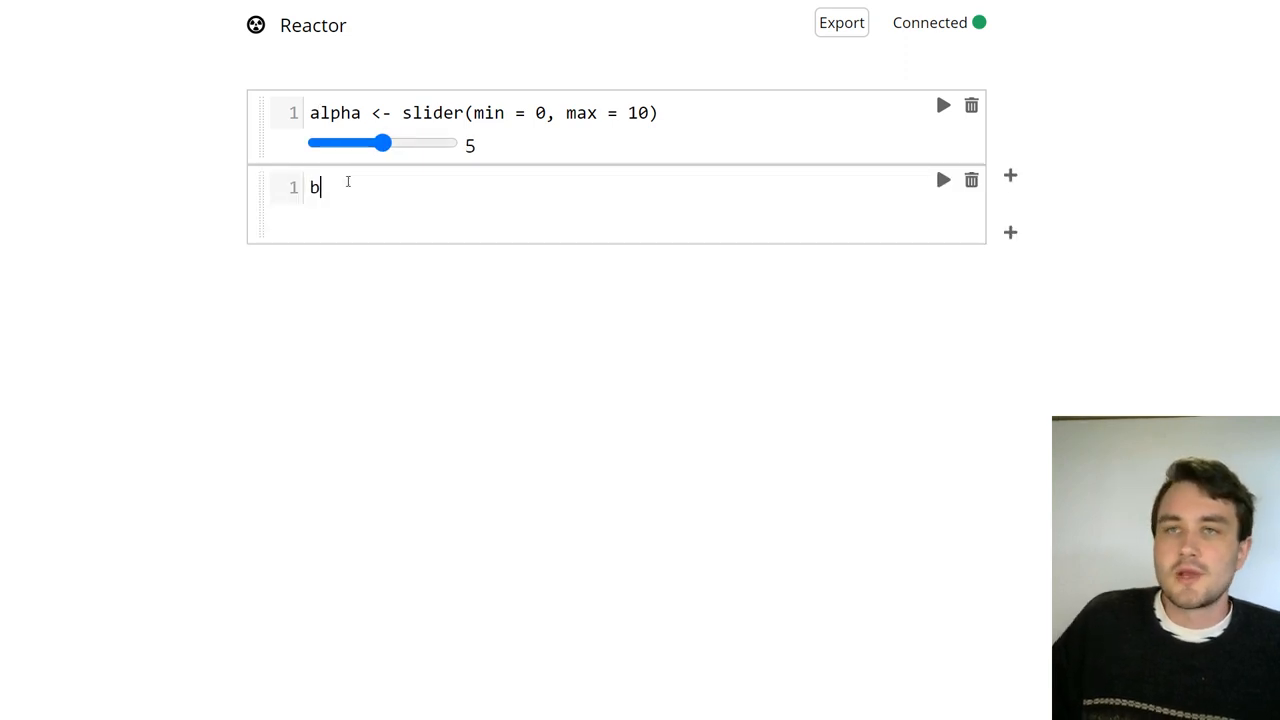
text(eta <- slider(m)
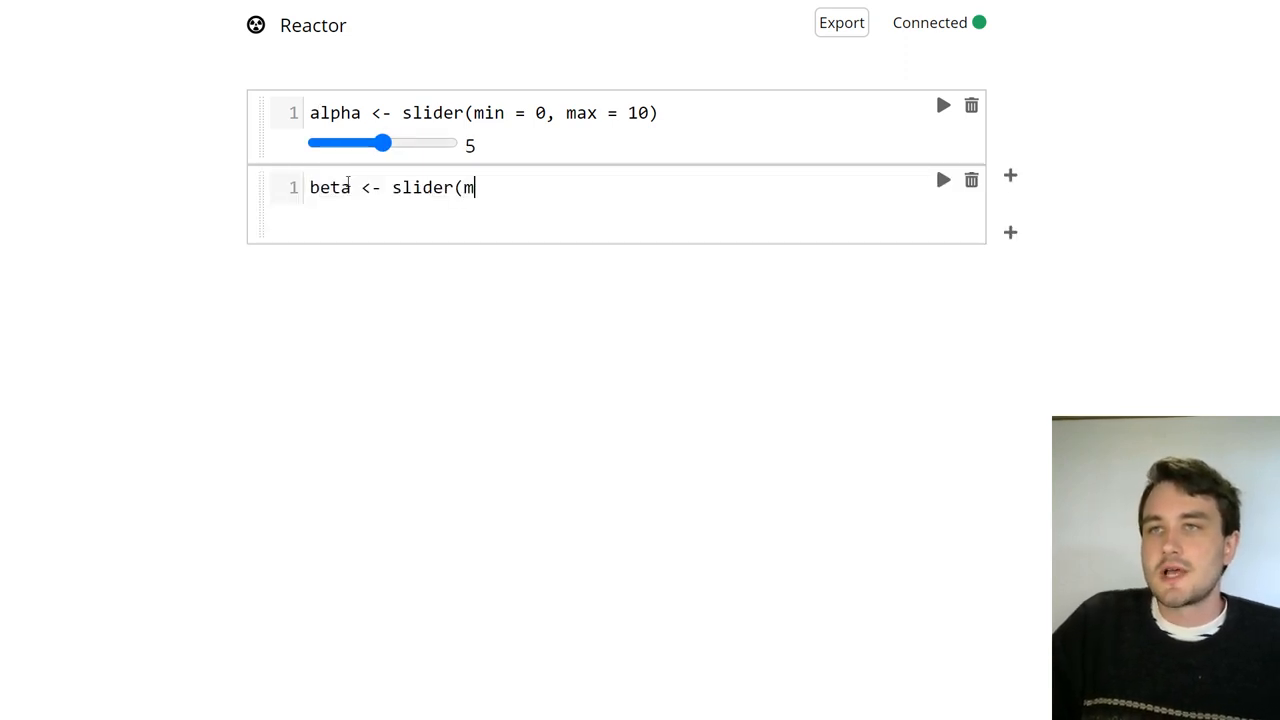
text(in = 0, max = 10)
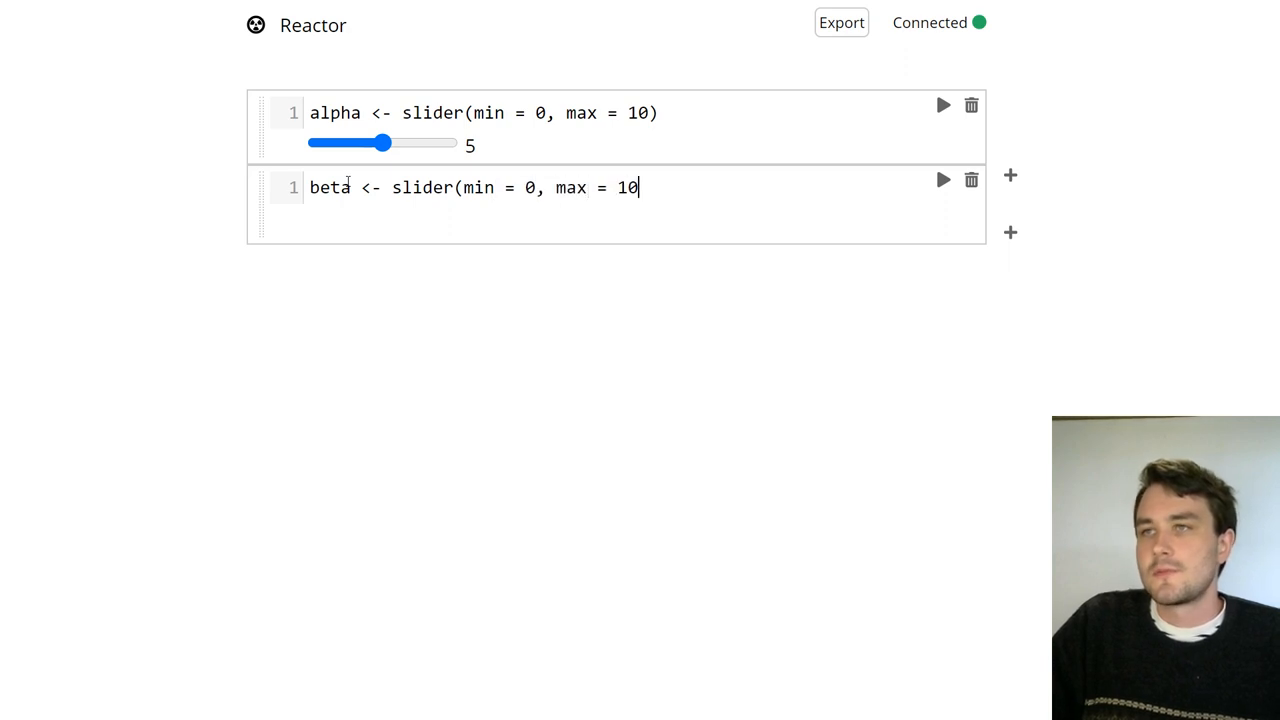
click(941, 179)
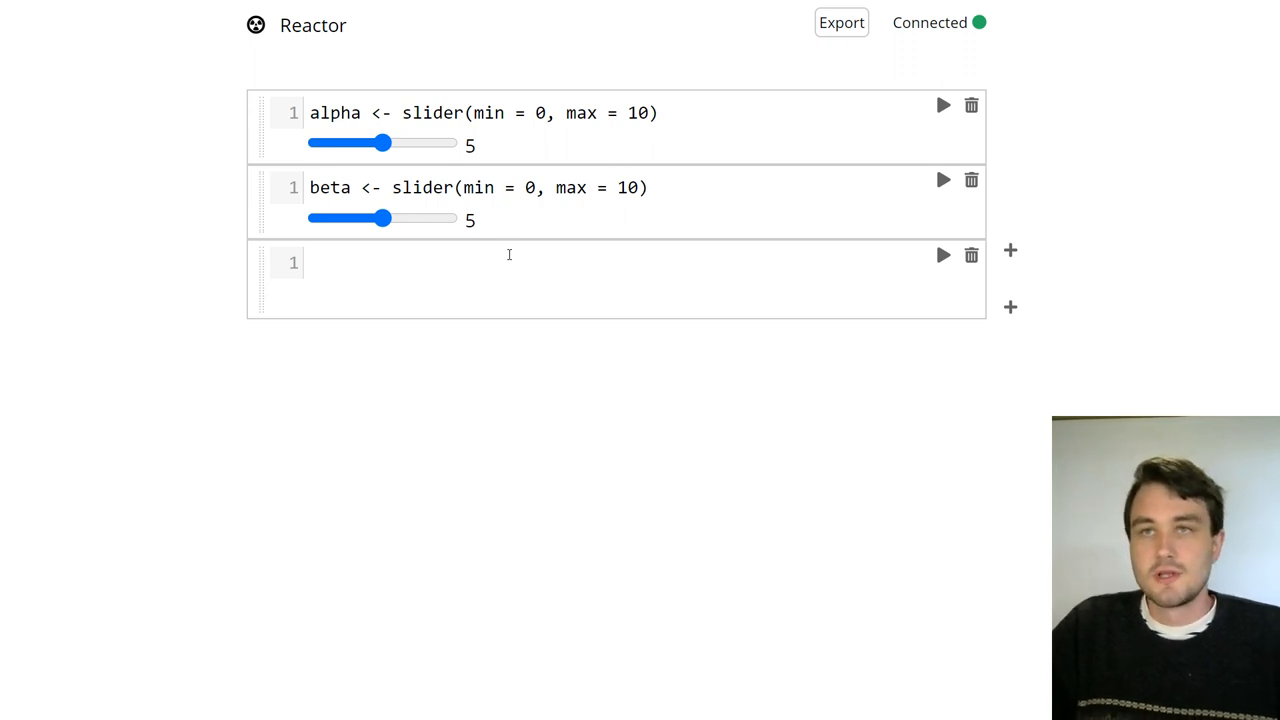
- Type curve(dbeta(x, alpha, beta), 0, 1) into a third cell
text(curve)
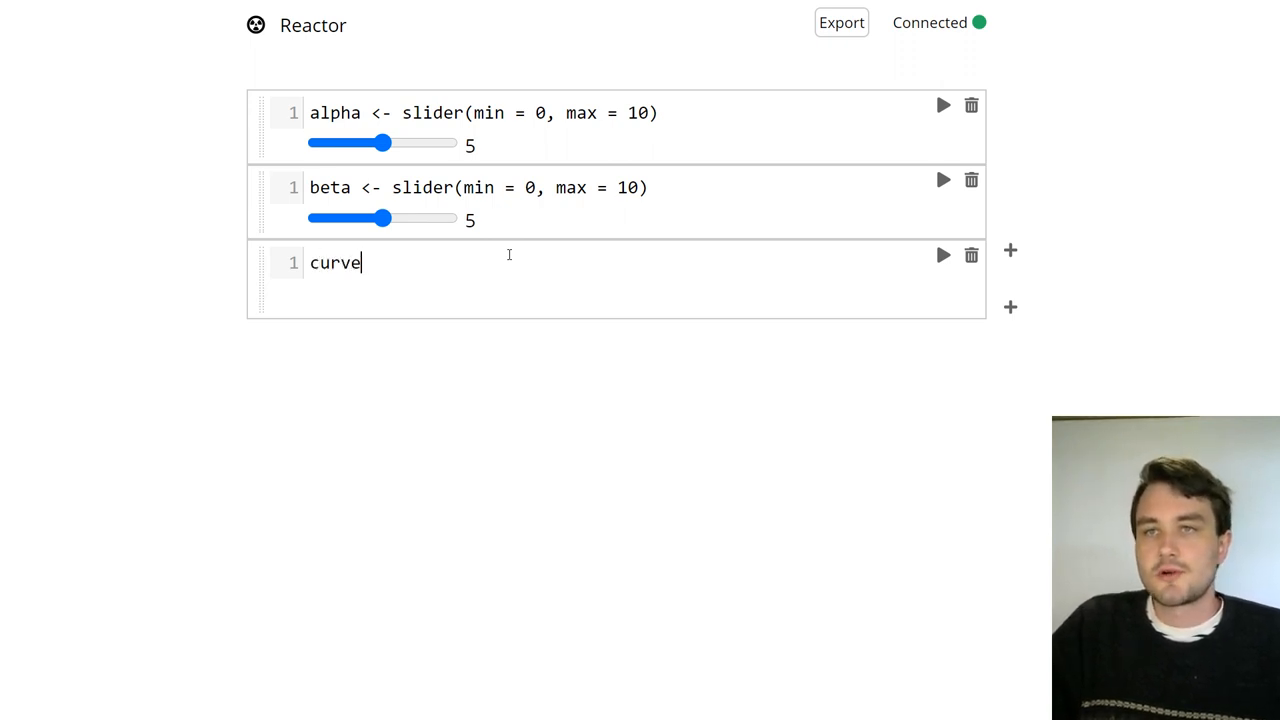
text((dbeta(x, alpha,)
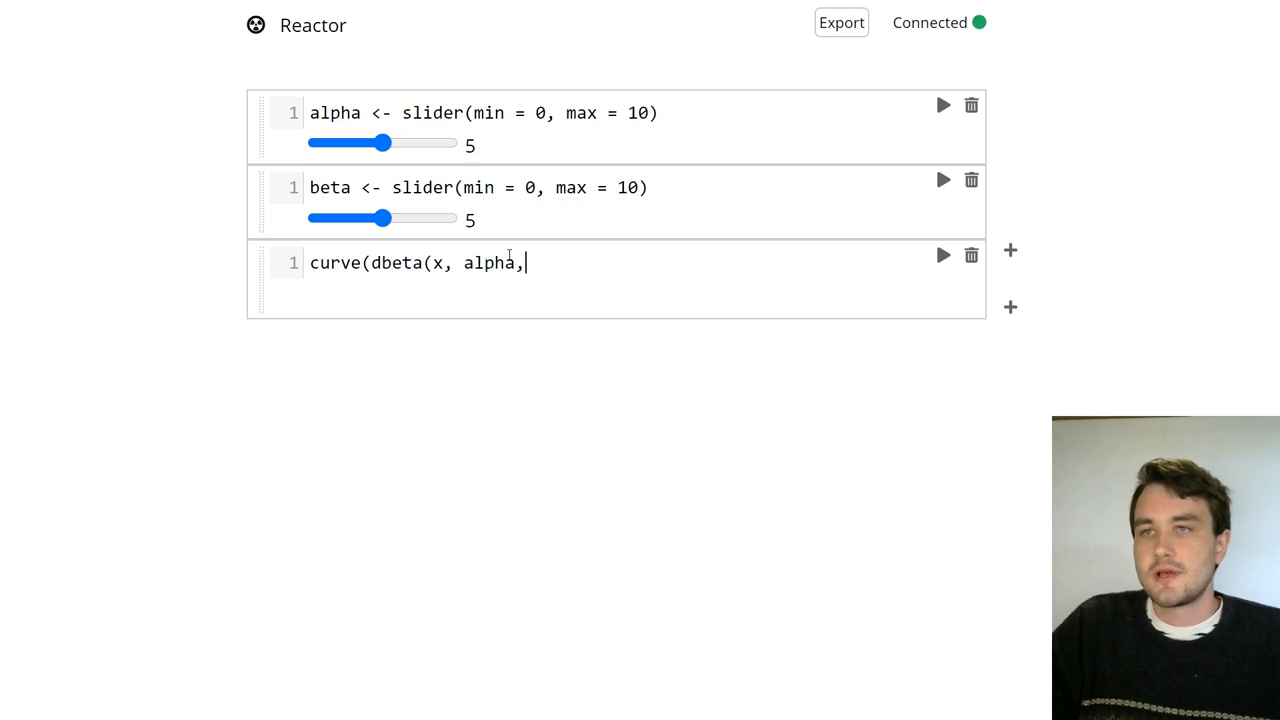
text(beta), 0, 1))
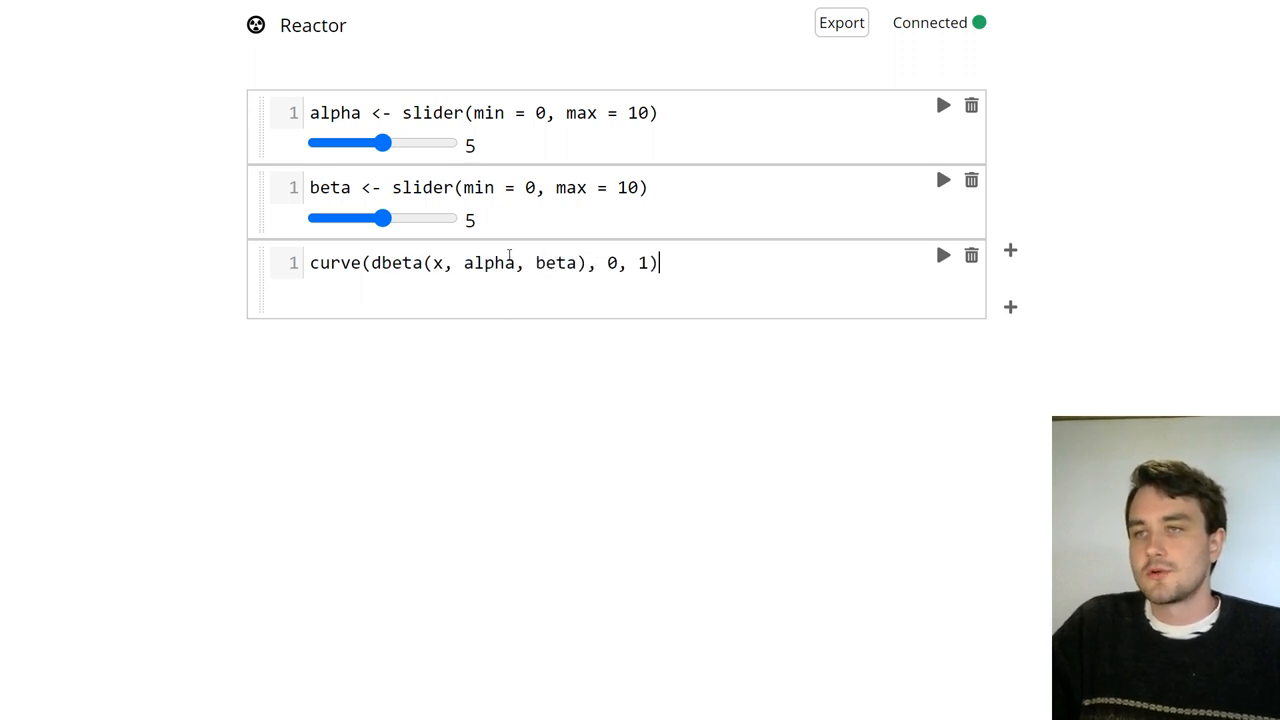
- Run the density curve cell and drag the sliders to alpha 2 and beta 6
click(941, 255)
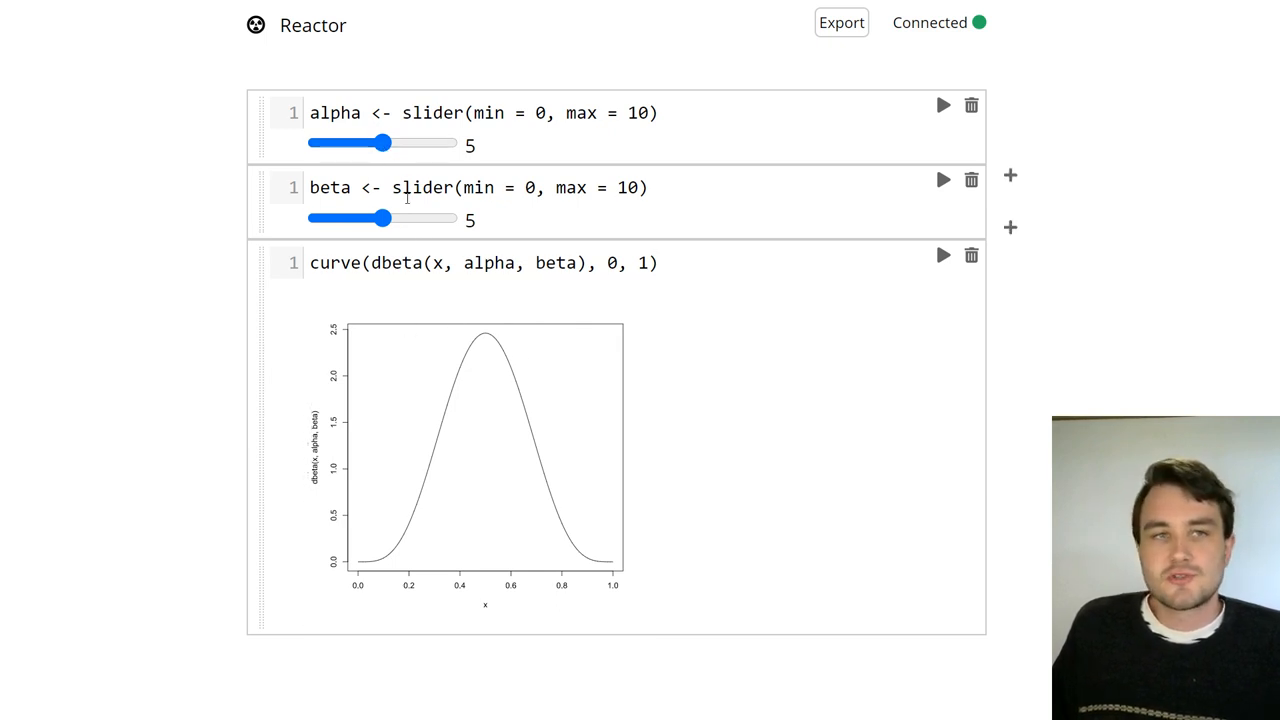
drag(381, 143, 408, 143)
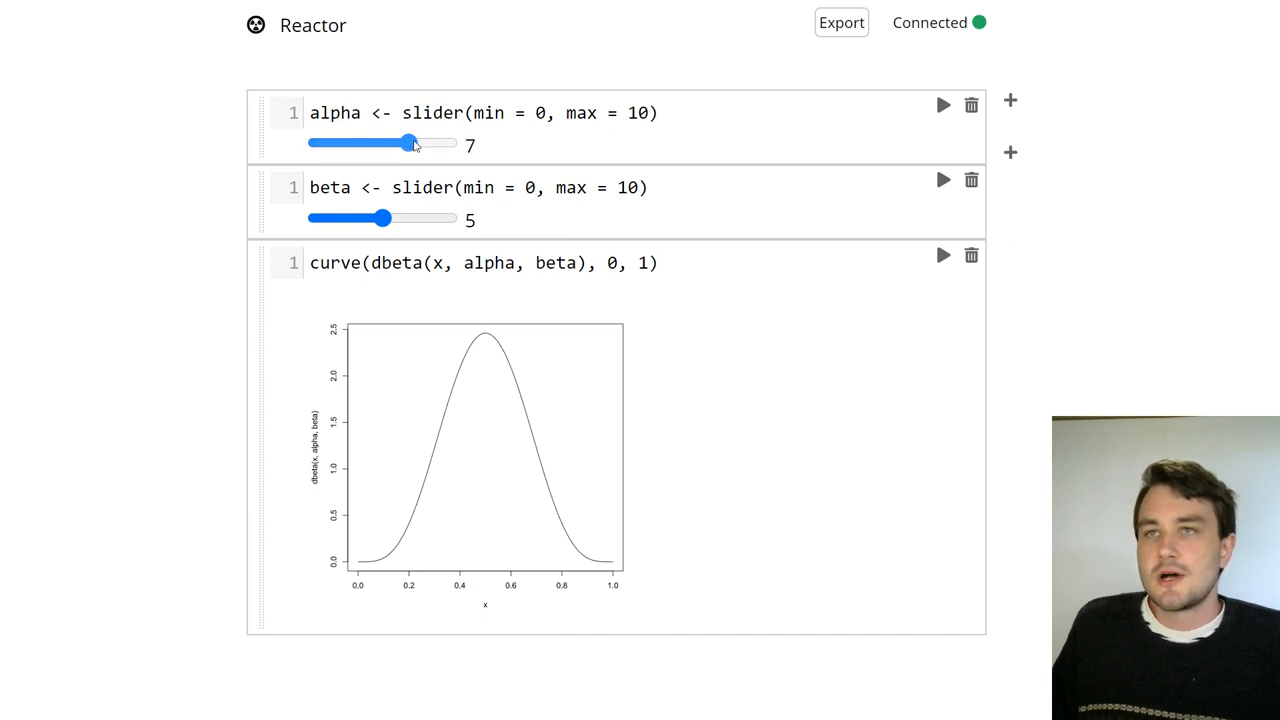
drag(408, 143, 372, 143)
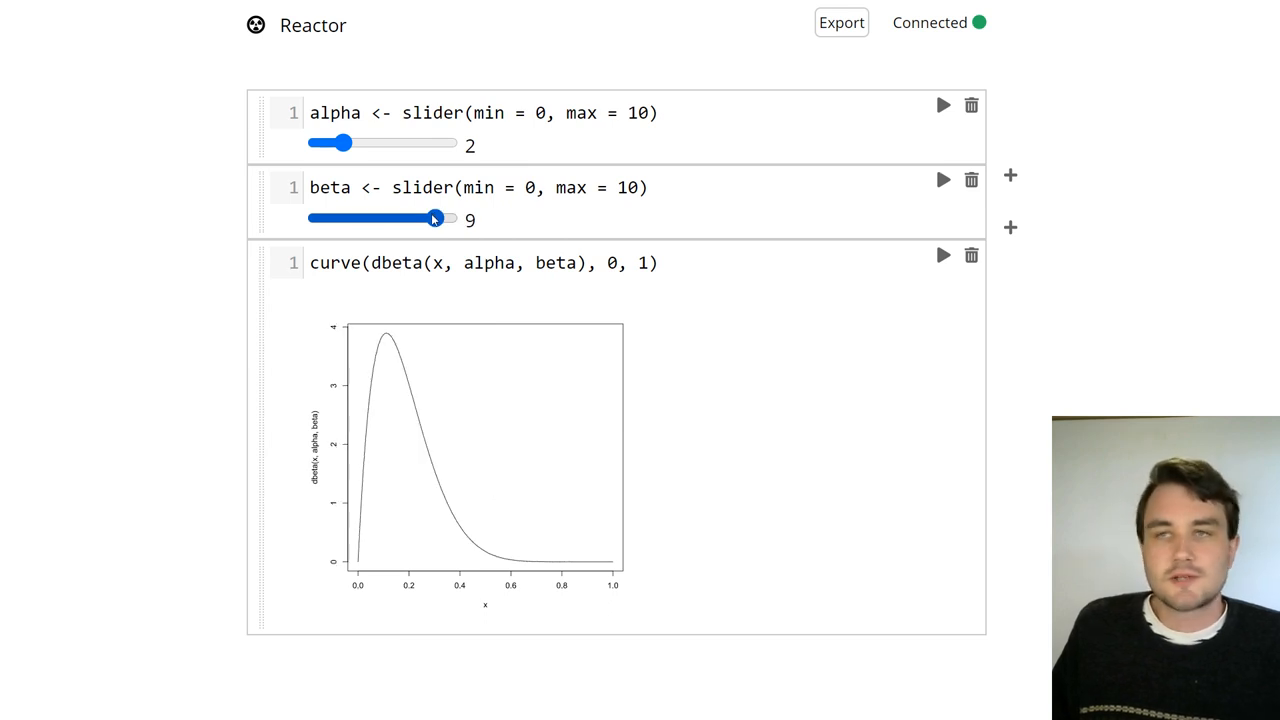
drag(435, 218, 355, 218)
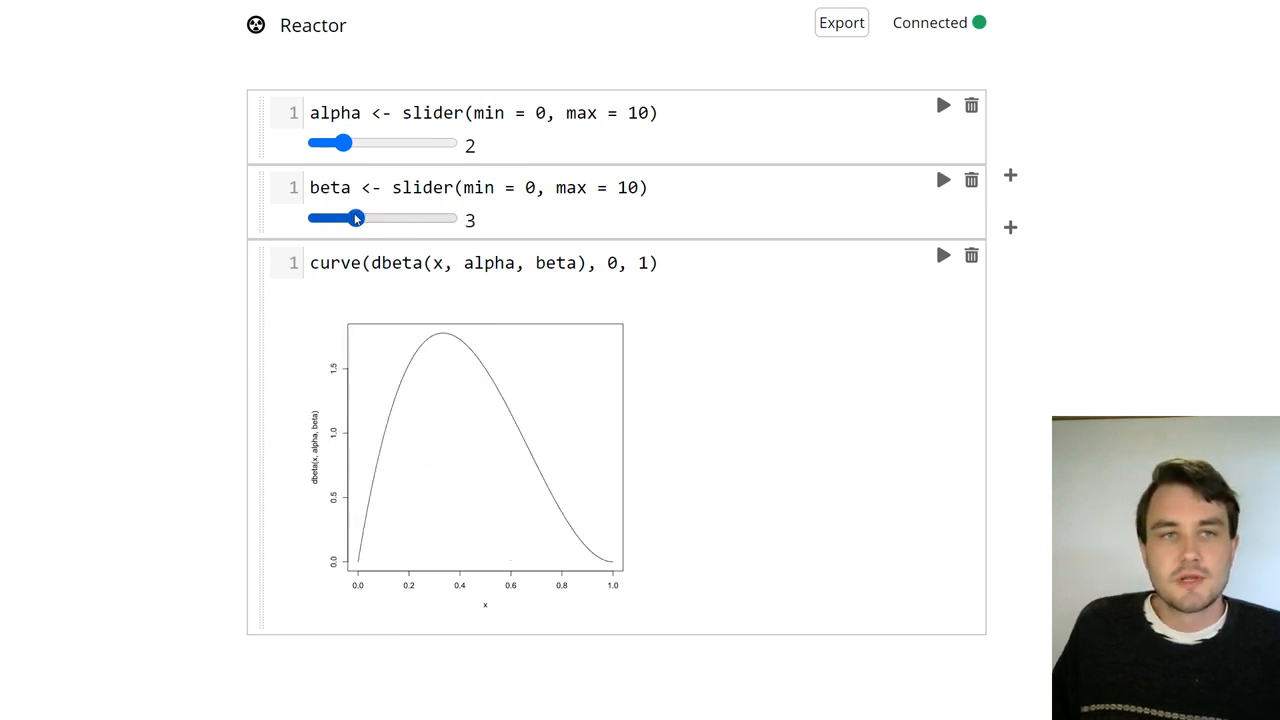
drag(355, 219, 326, 219)
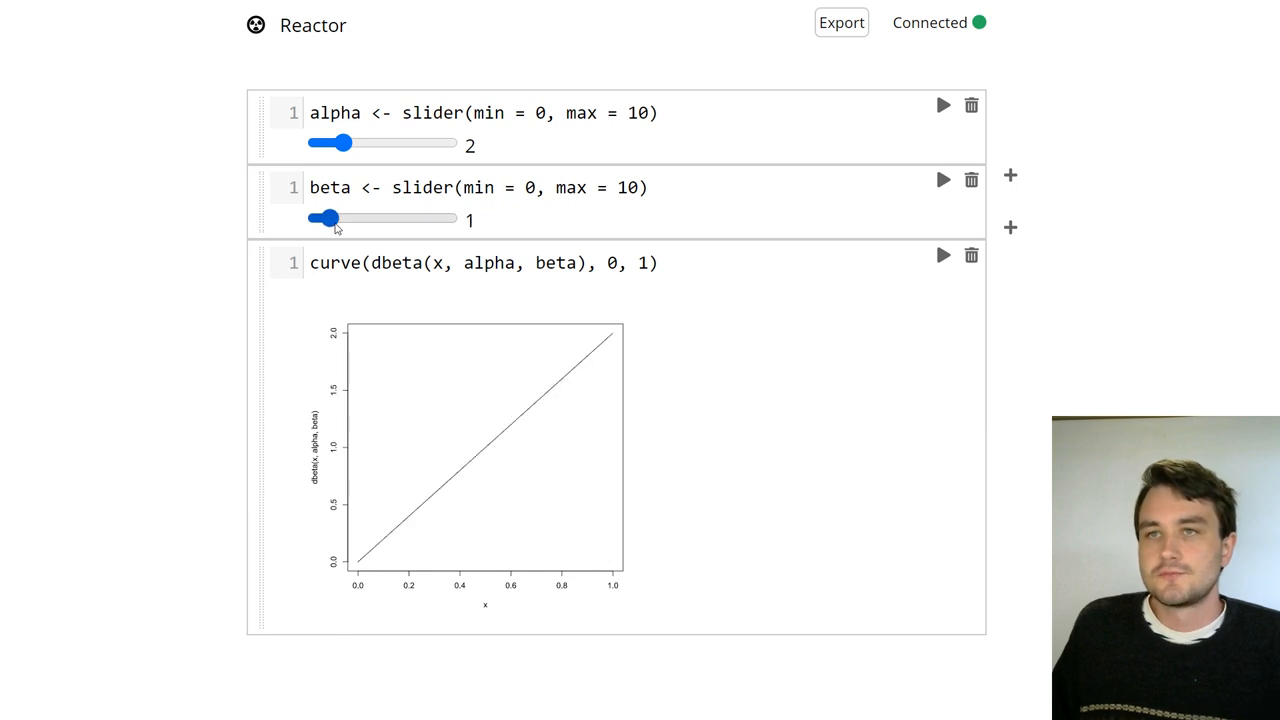
drag(323, 218, 398, 218)
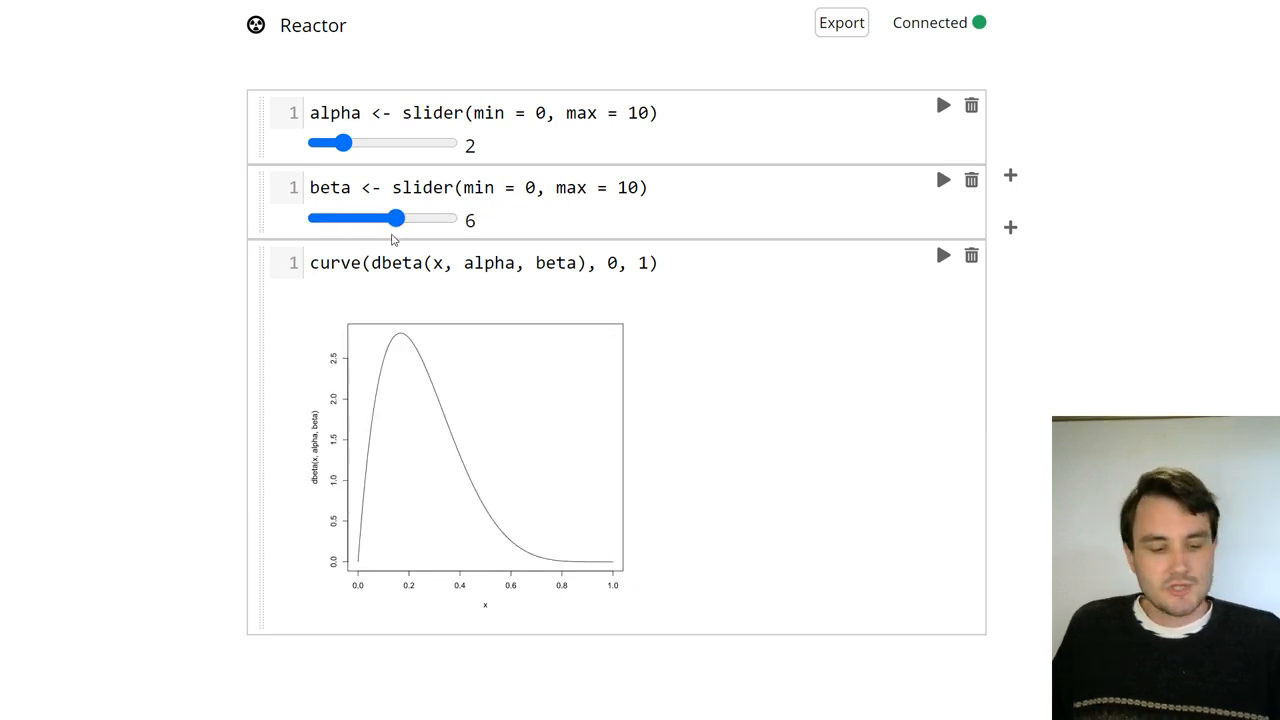